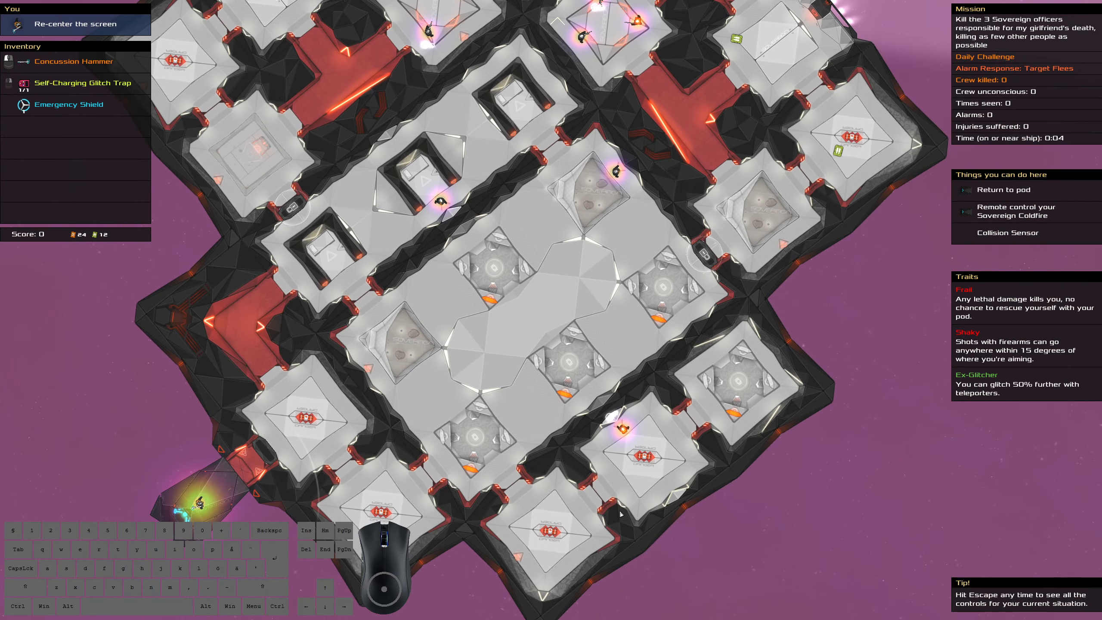
mouse_move(622, 429)
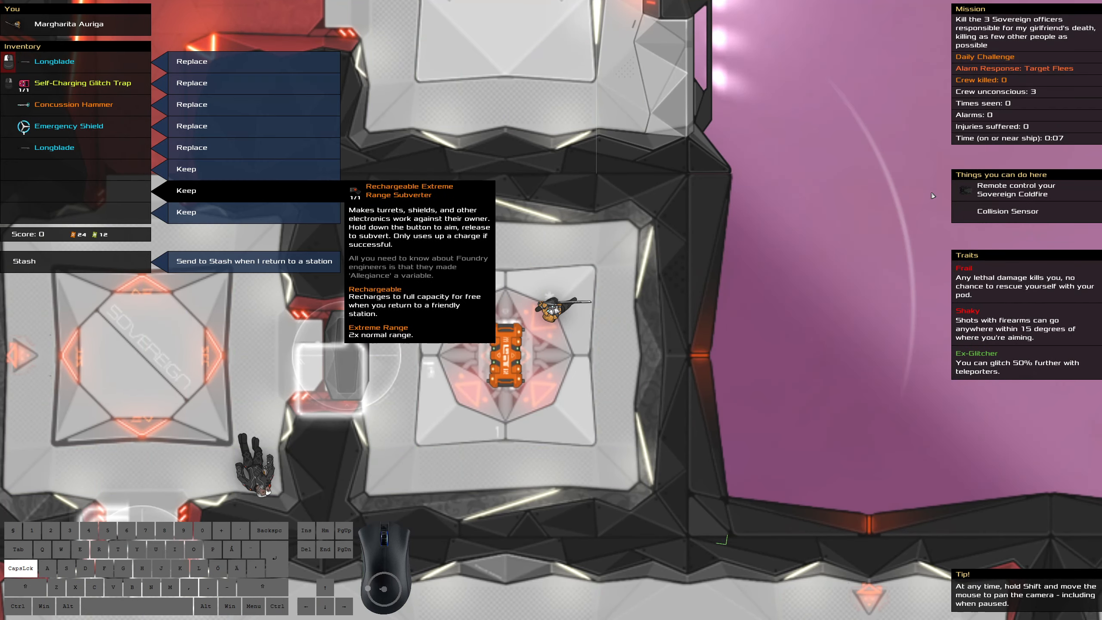
Keep the extreme-range subverter, loot the Quiet Shotgun with 35 rounds during the alarm countdown.
left_click(185, 190)
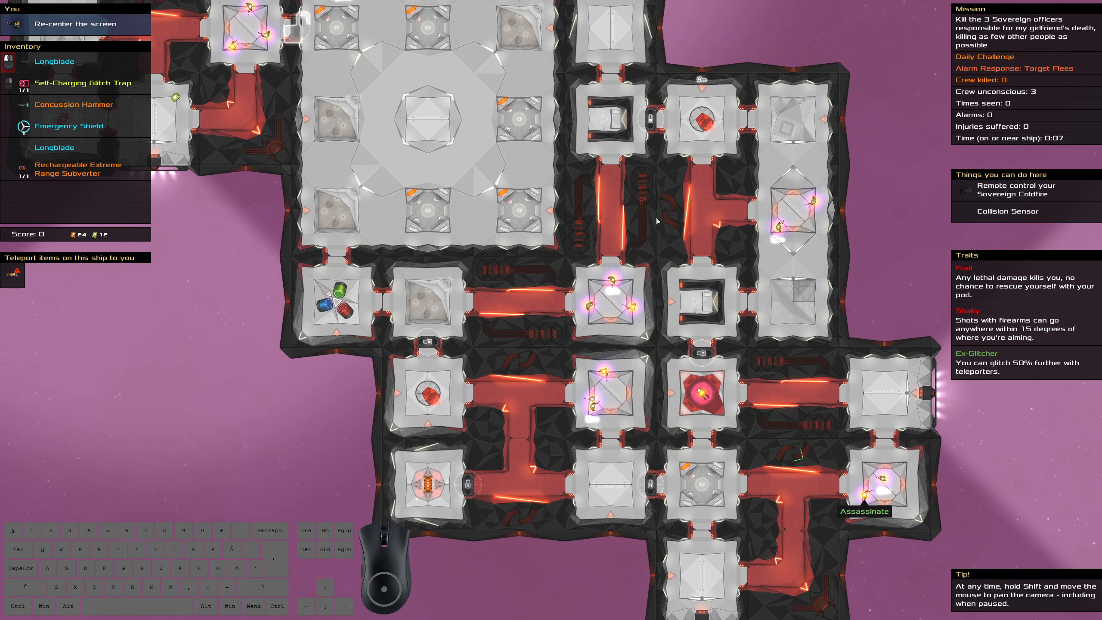
mouse_move(643, 255)
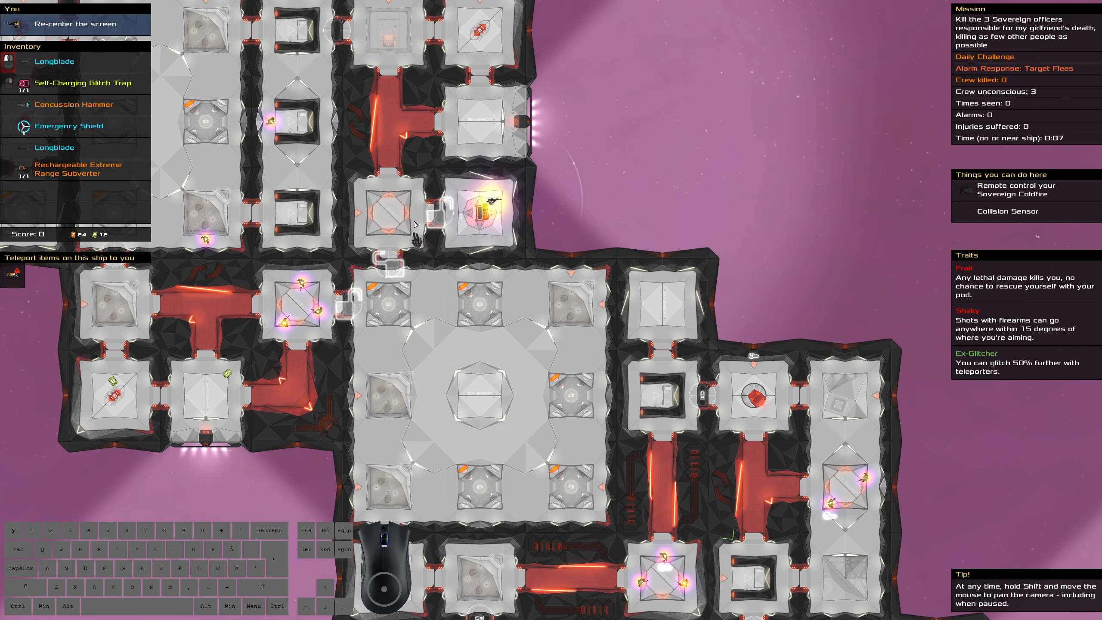
left_click(70, 168)
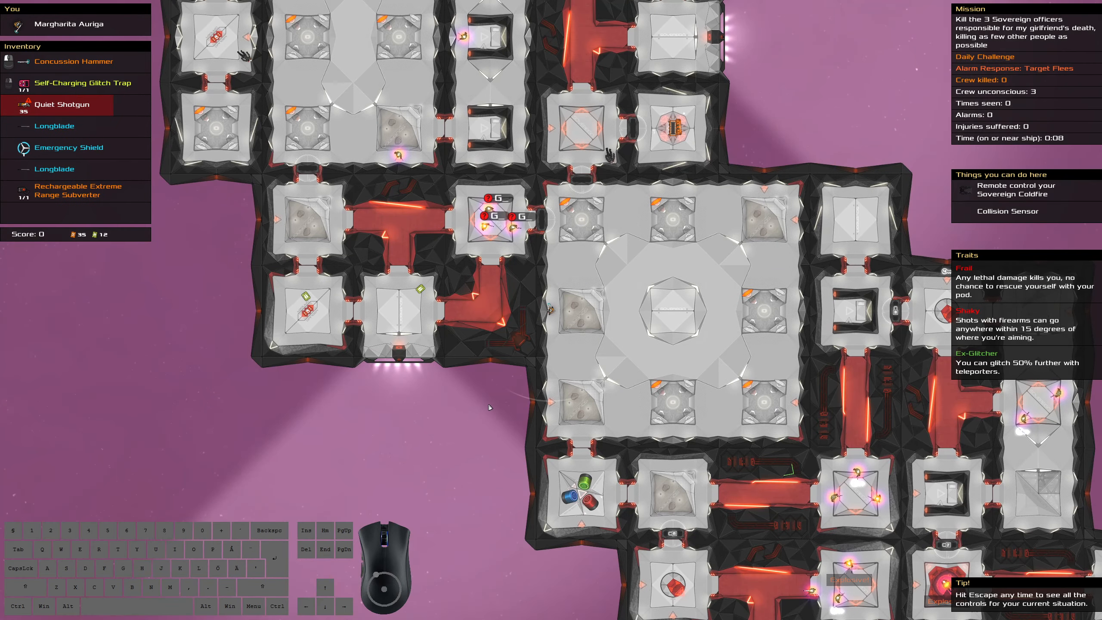
scroll("down", 3)
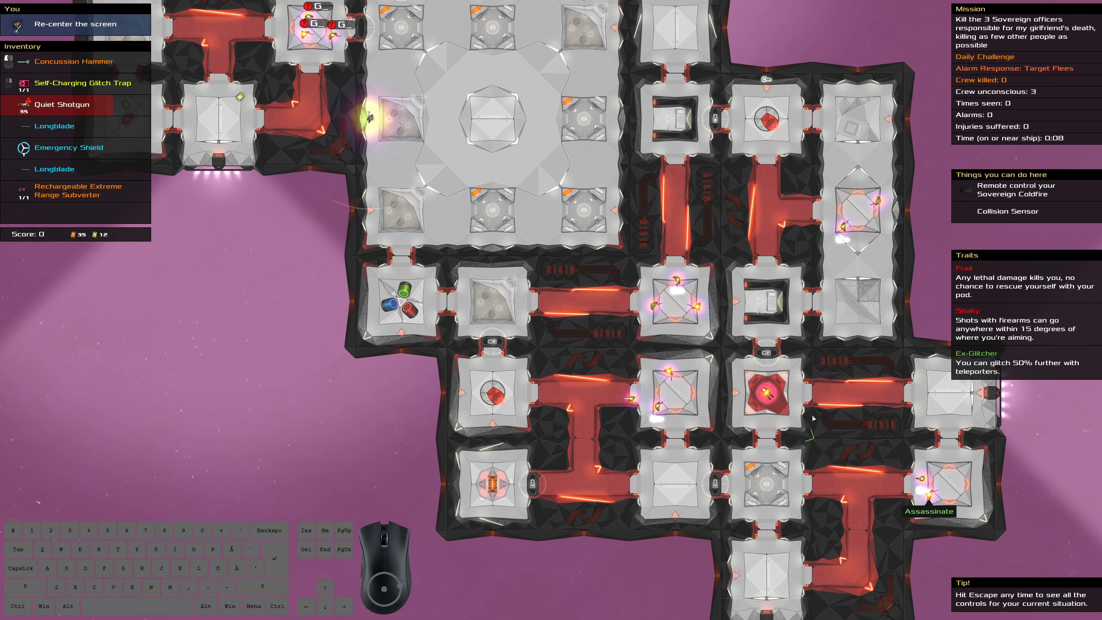
mouse_move(930, 494)
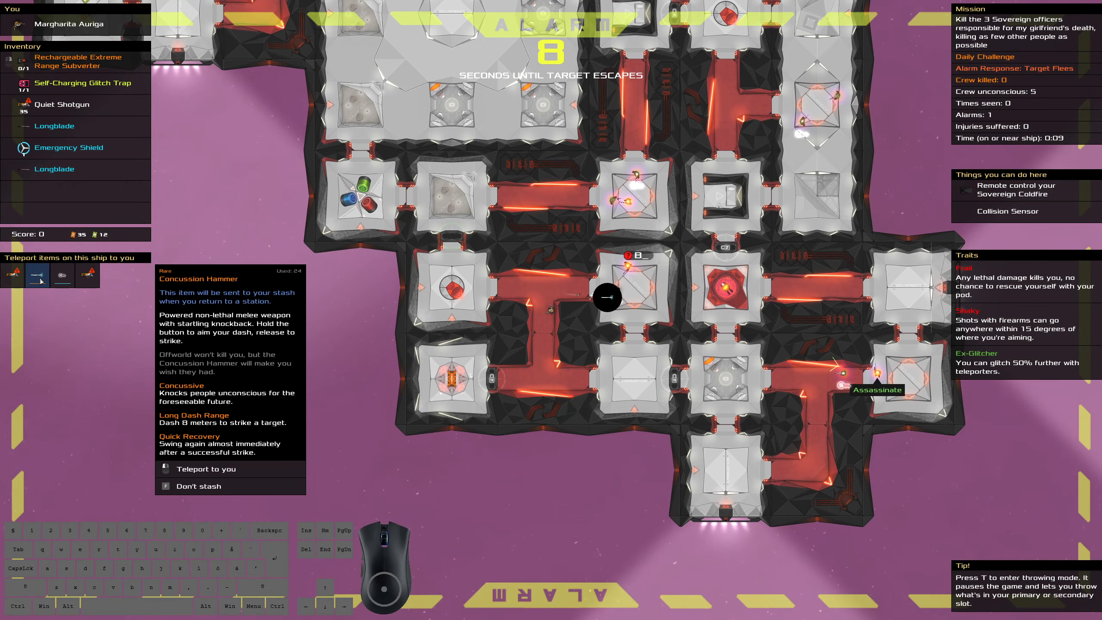
Recall the concussion hammer and kill the marked officer before his escape timer runs out.
left_click(206, 468)
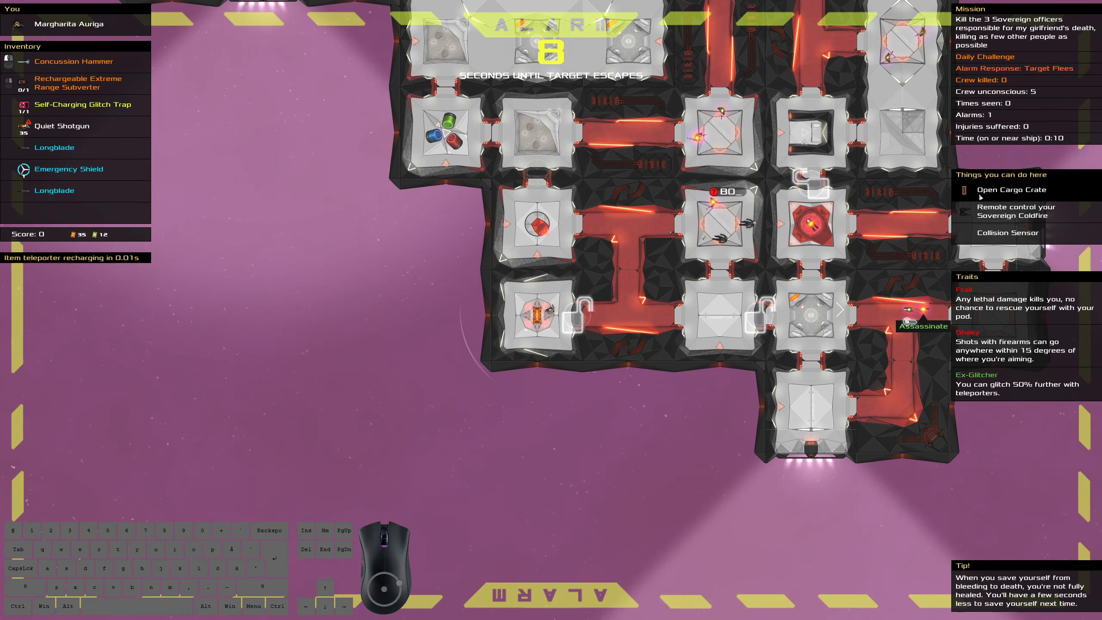
key("t")
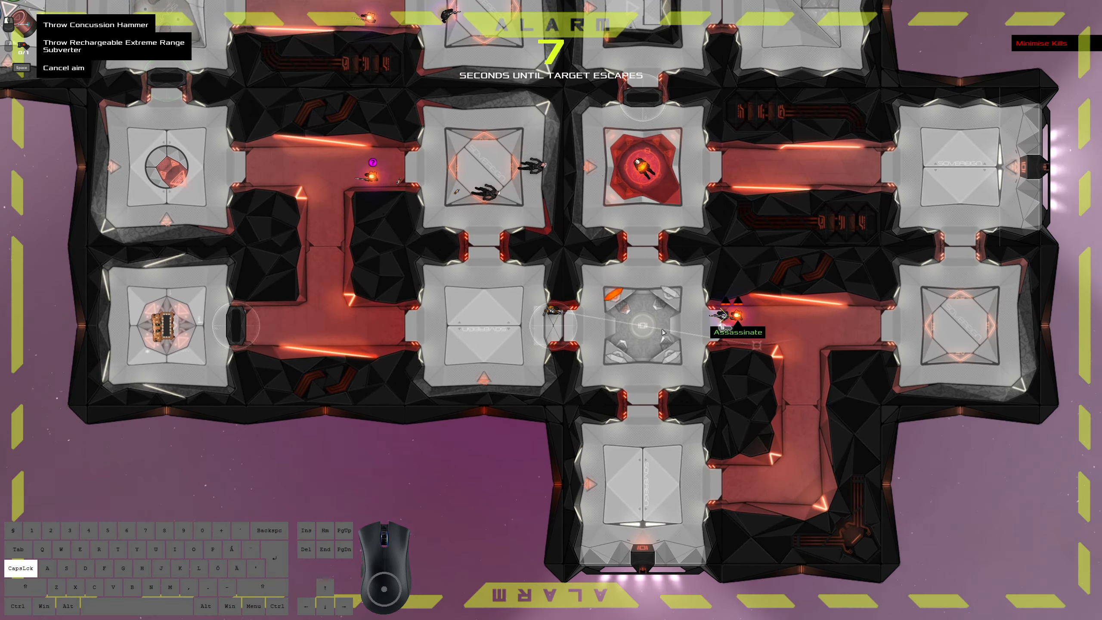
key("Escape")
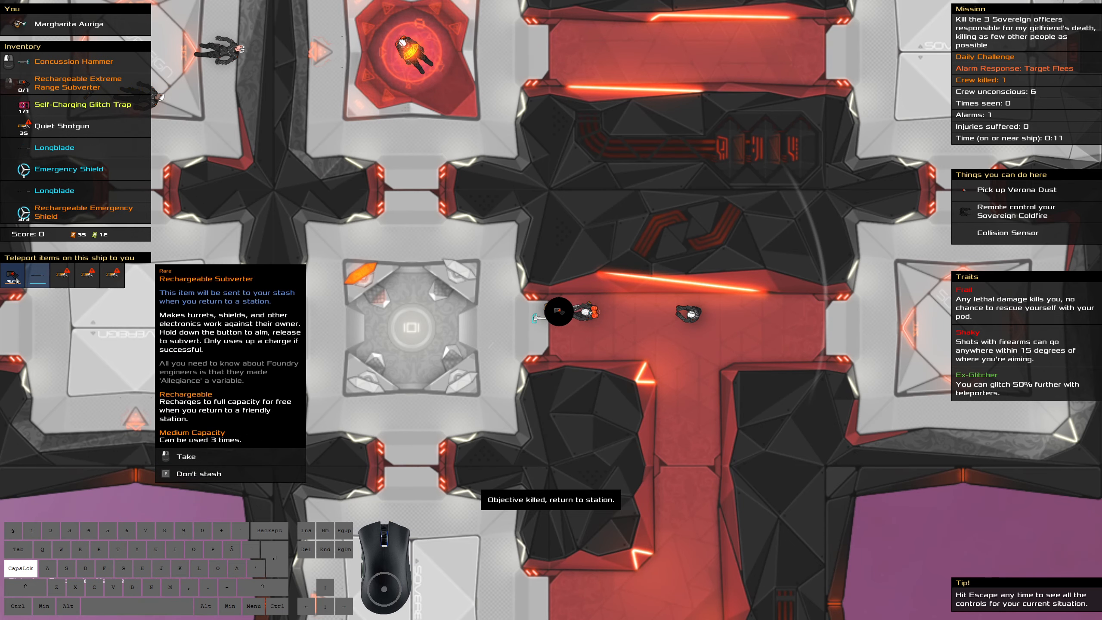
Take the rechargeable subverter, slot the Quiet Shotgun as an attack and return to station scoring 100.
left_click(186, 457)
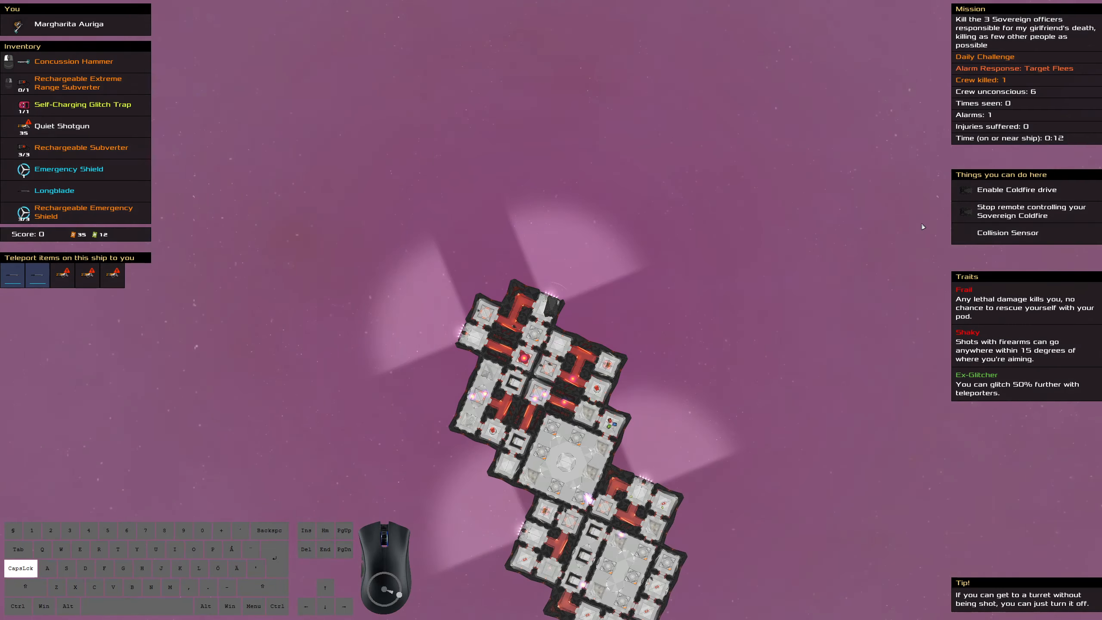
left_click(62, 126)
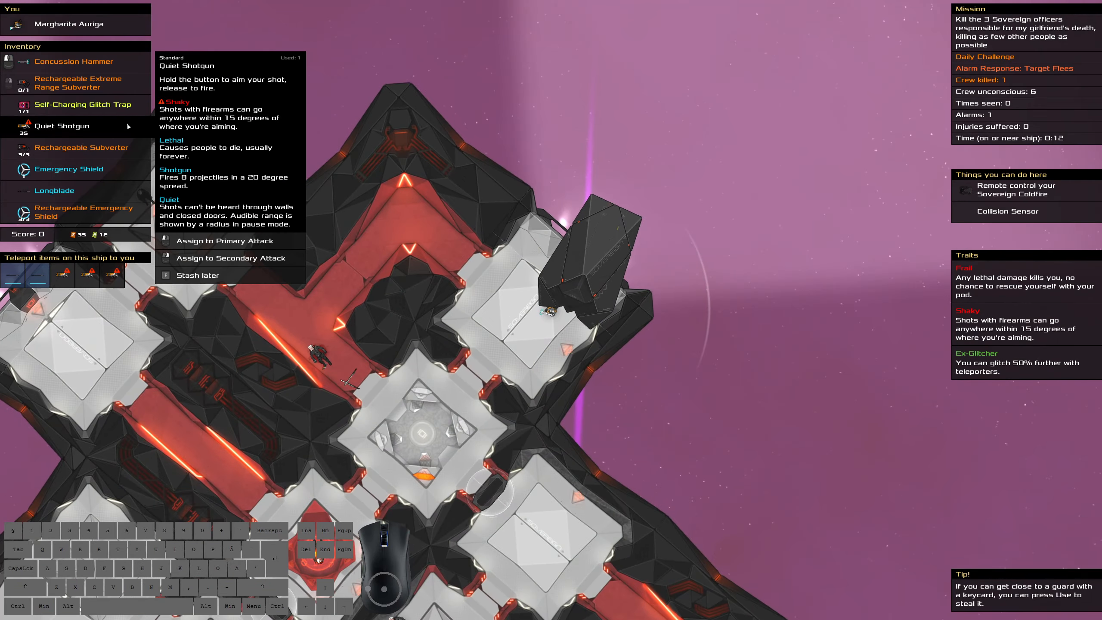
left_click(225, 240)
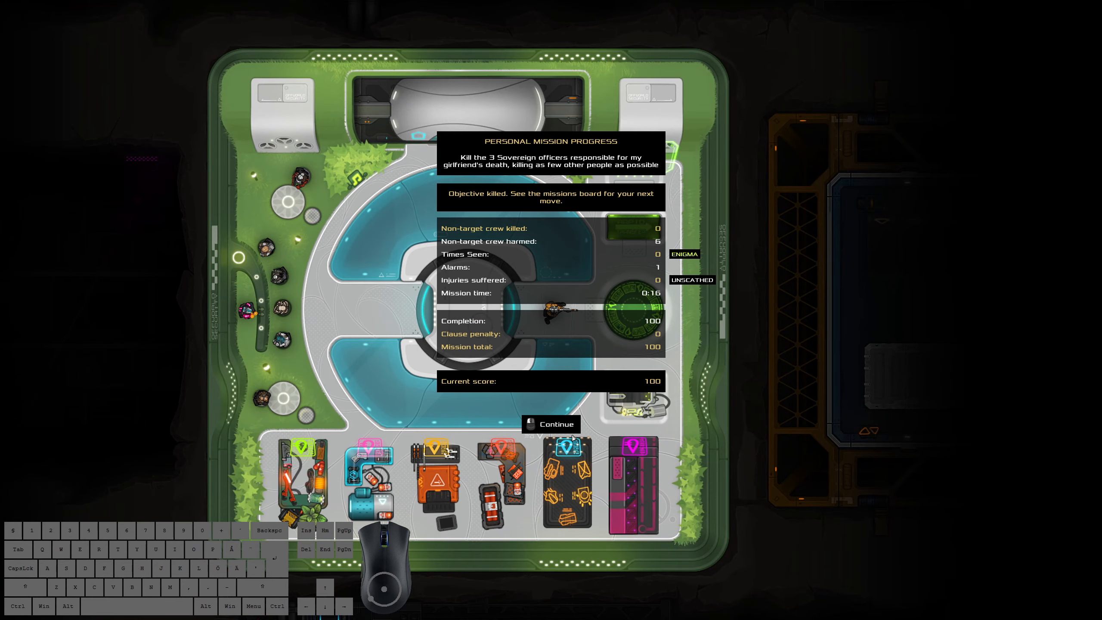
Dismiss the mission summary and accept the second of three assassination missions.
left_click(550, 423)
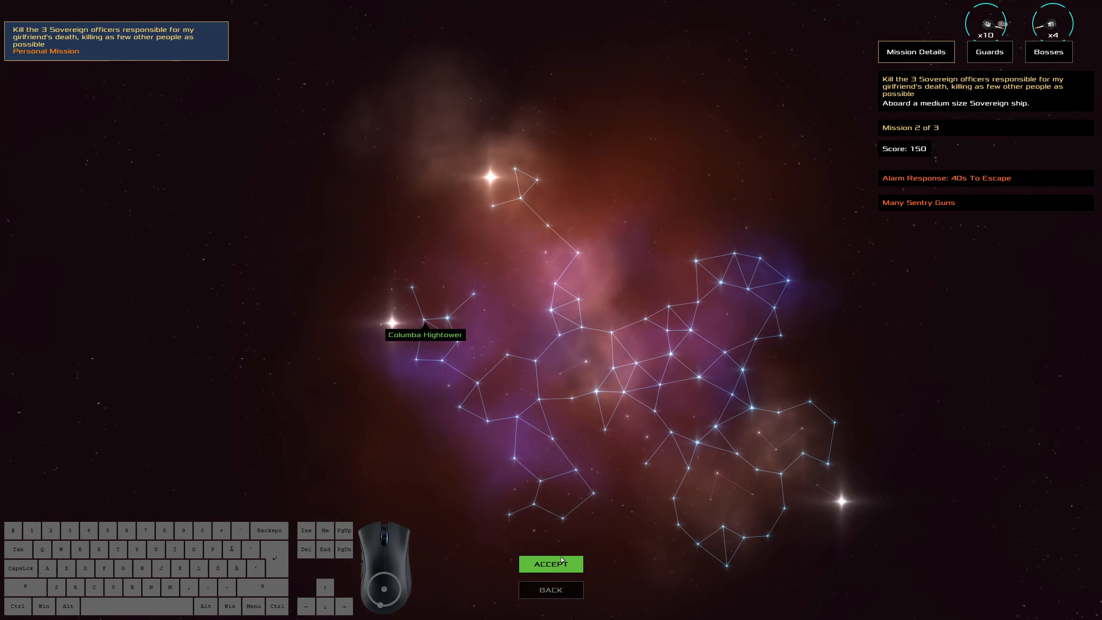
left_click(551, 563)
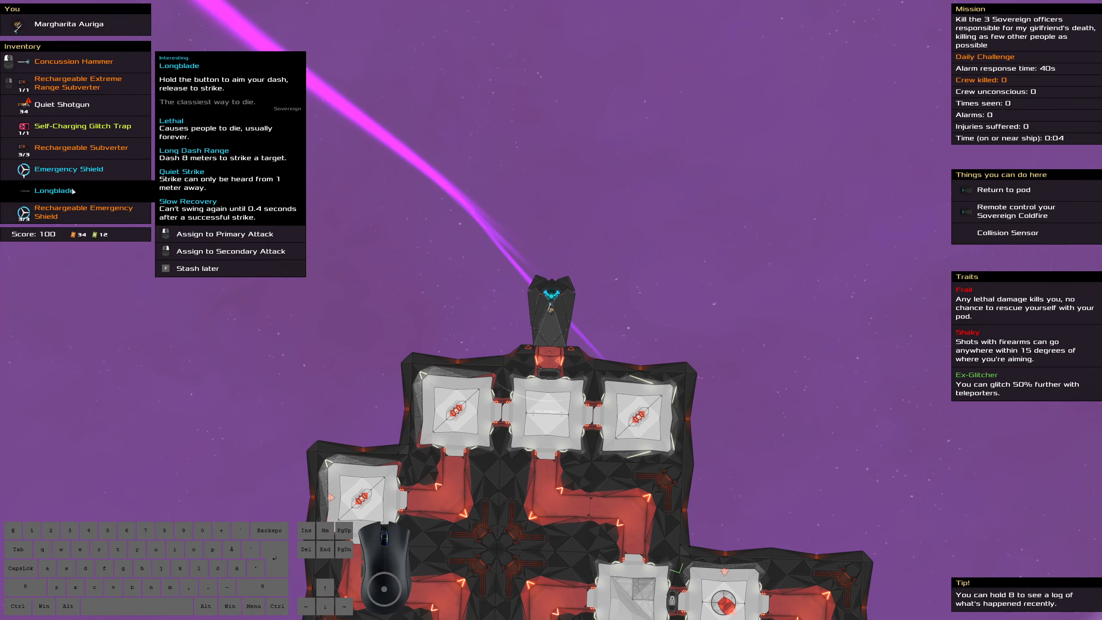
Assign the longblade to an attack slot before boarding the second ship.
left_click(83, 104)
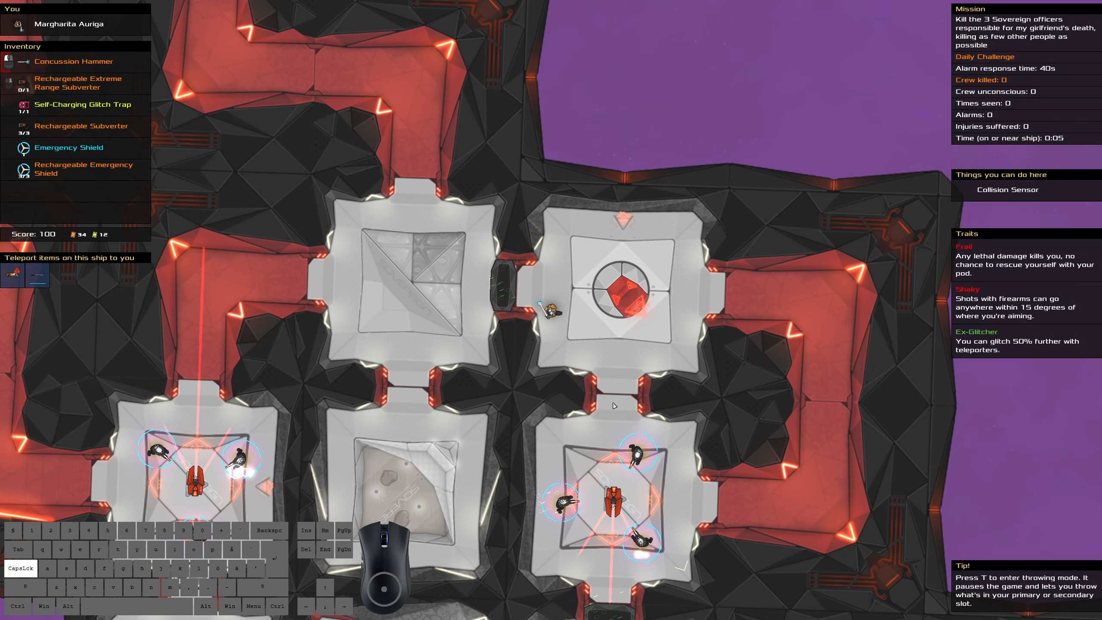
mouse_move(417, 323)
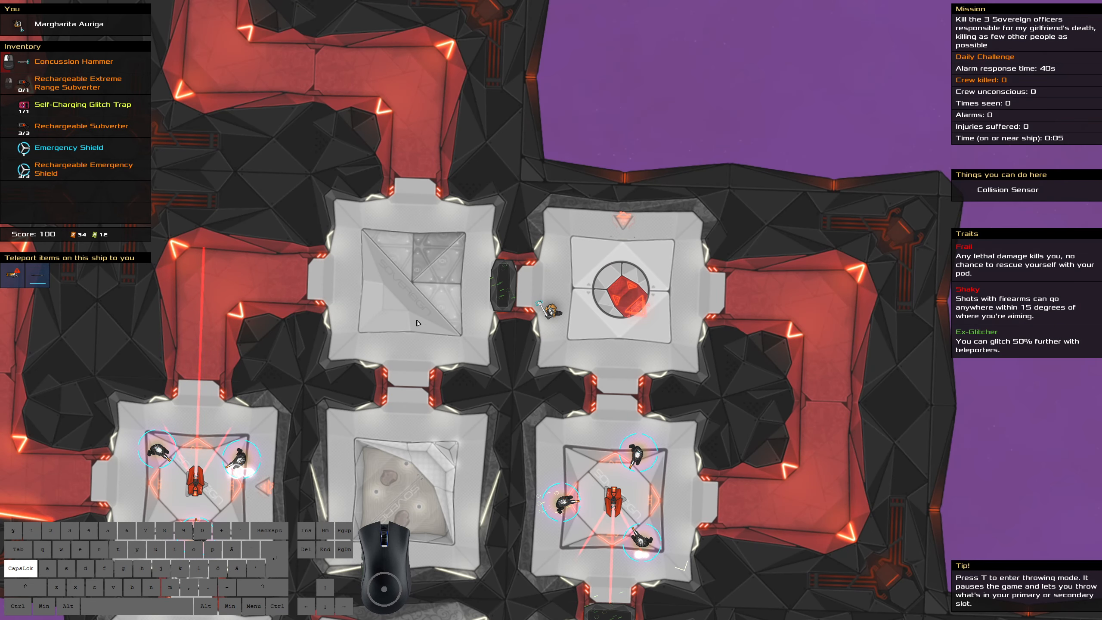
mouse_move(632, 533)
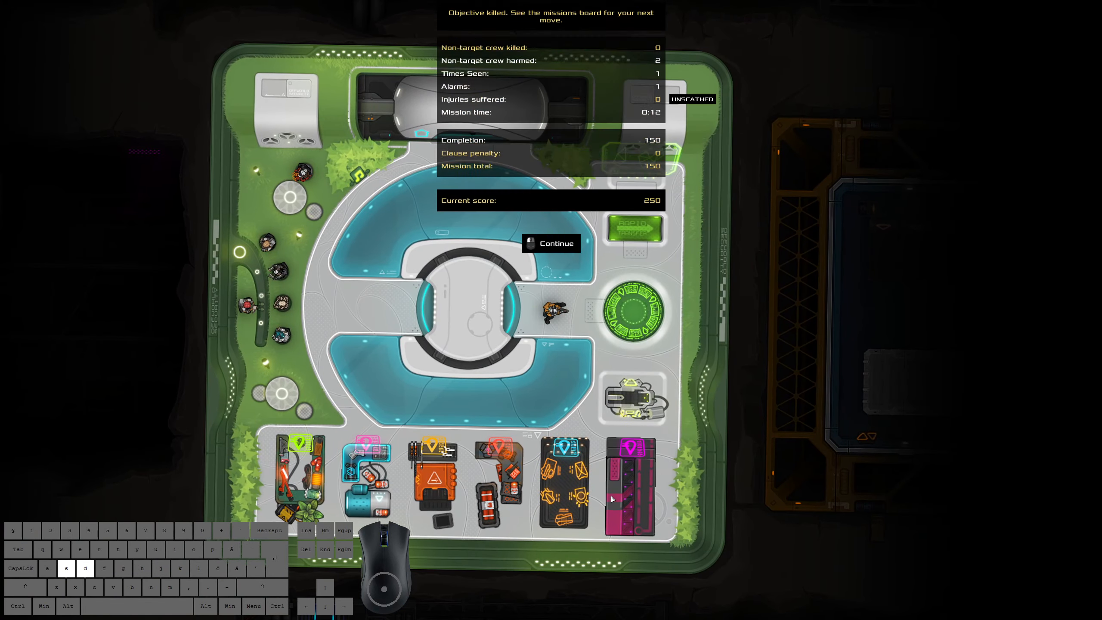
Accept the third assassination mission and engage the Coldfire drive toward its ship.
left_click(550, 243)
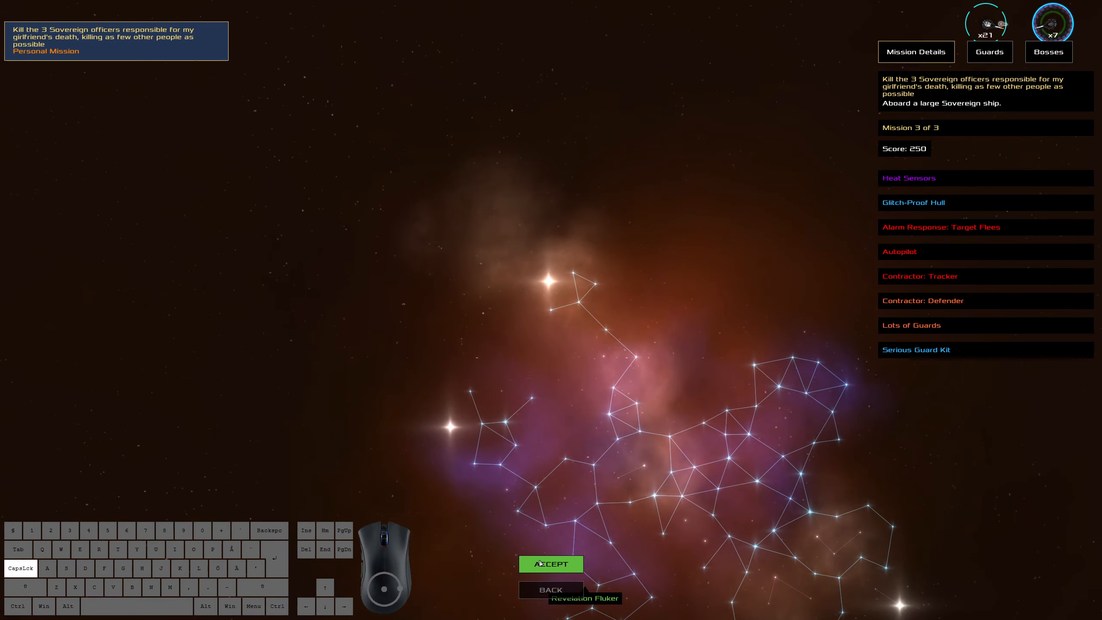
left_click(551, 564)
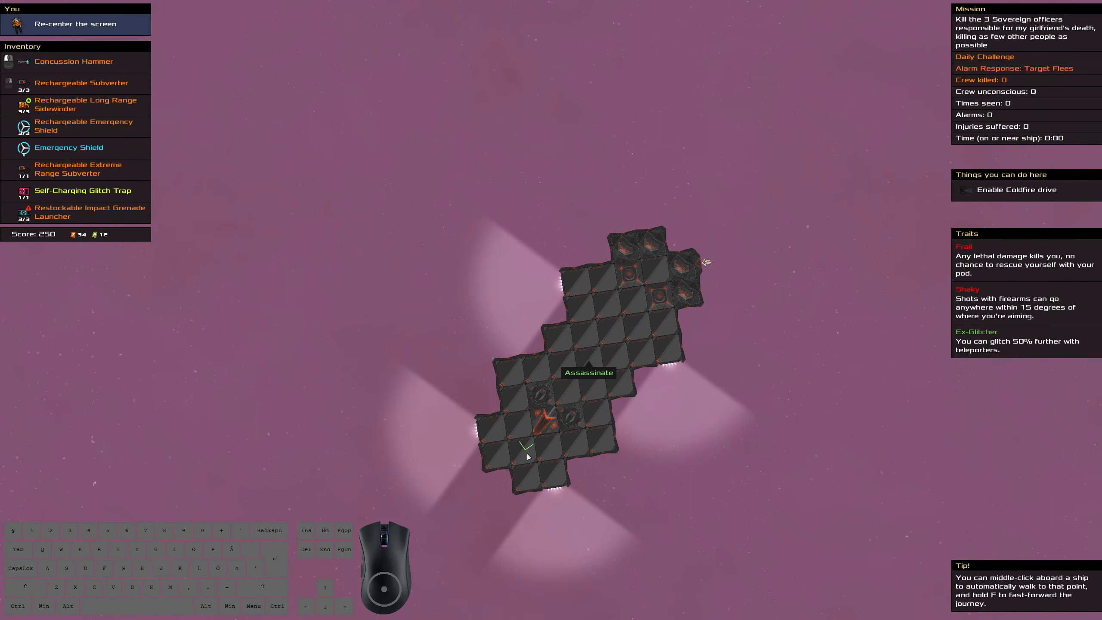
mouse_move(644, 276)
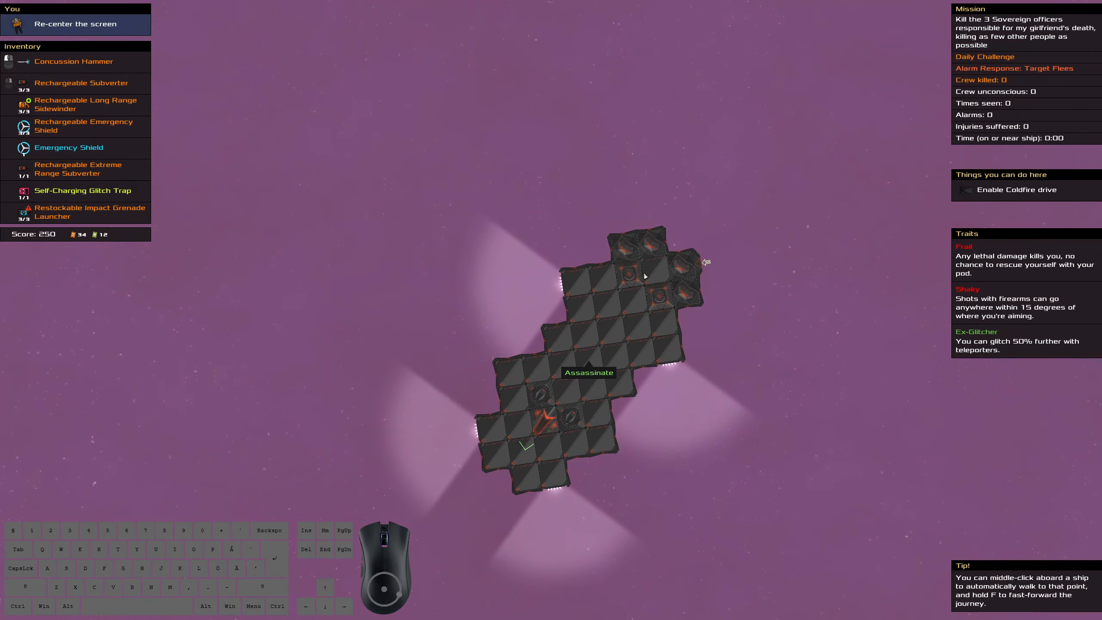
mouse_move(636, 304)
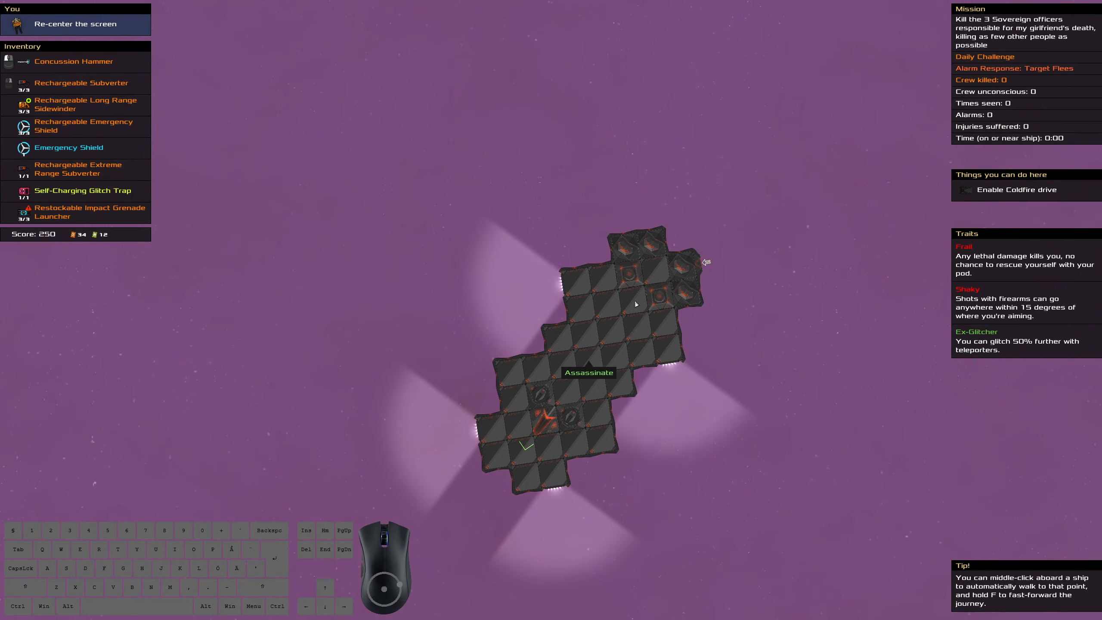
mouse_move(610, 288)
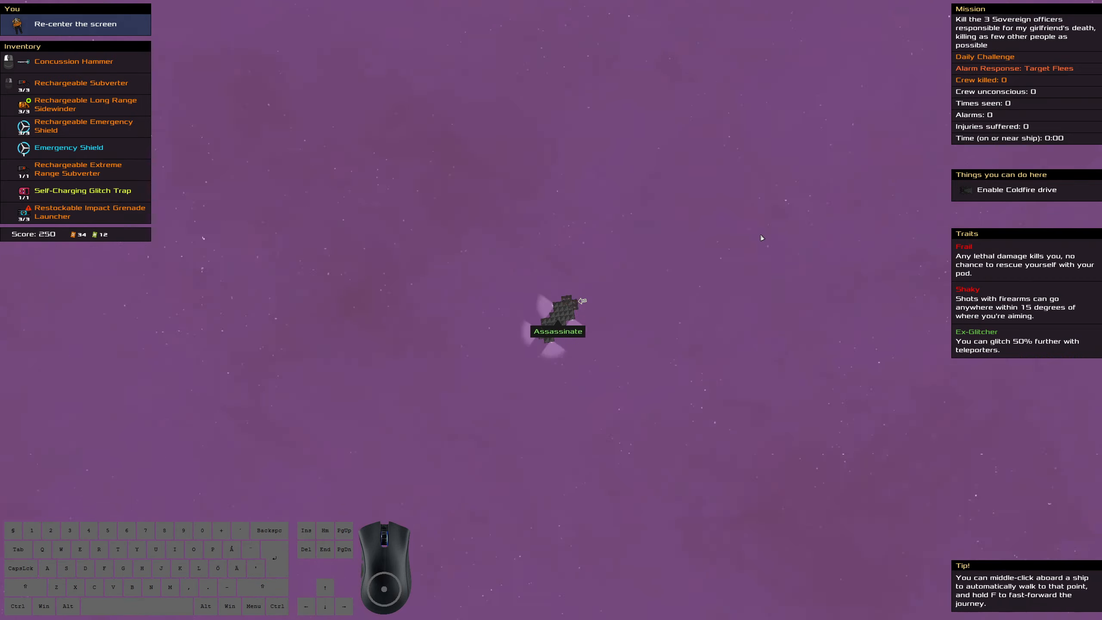
key("capslock")
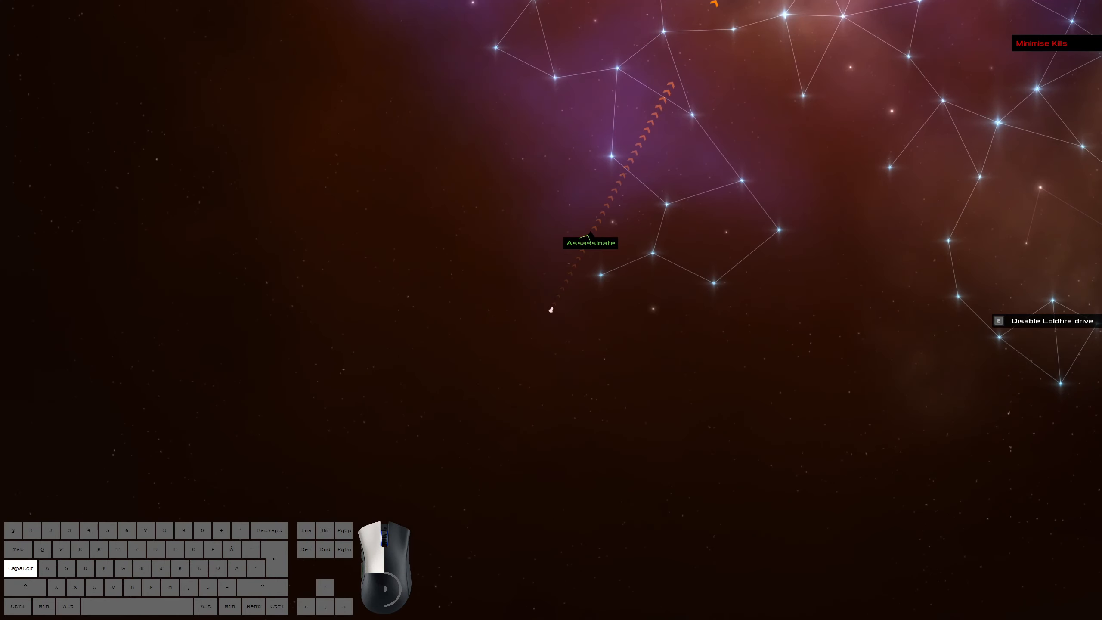
Drop out of fast travel near the third ship and dock at its airlock.
key("e")
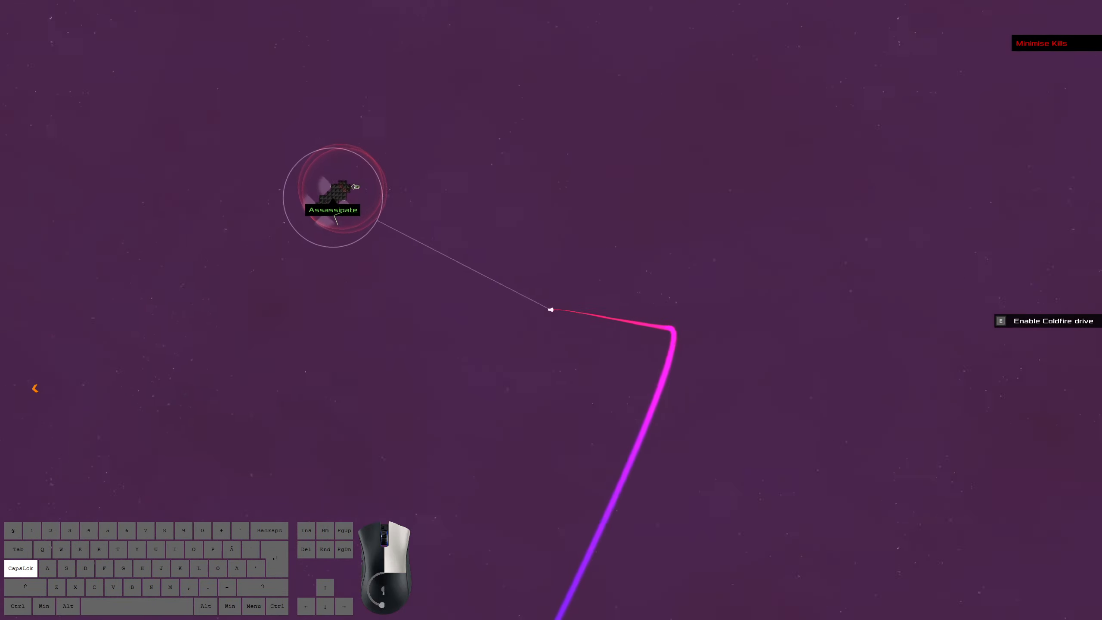
key("e")
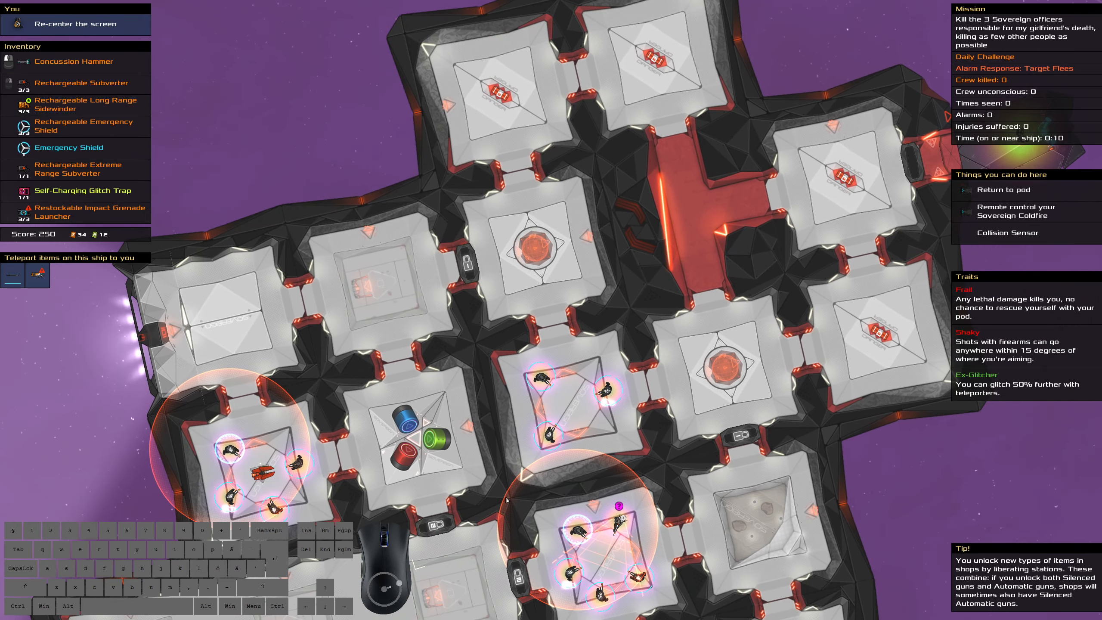
mouse_move(172, 235)
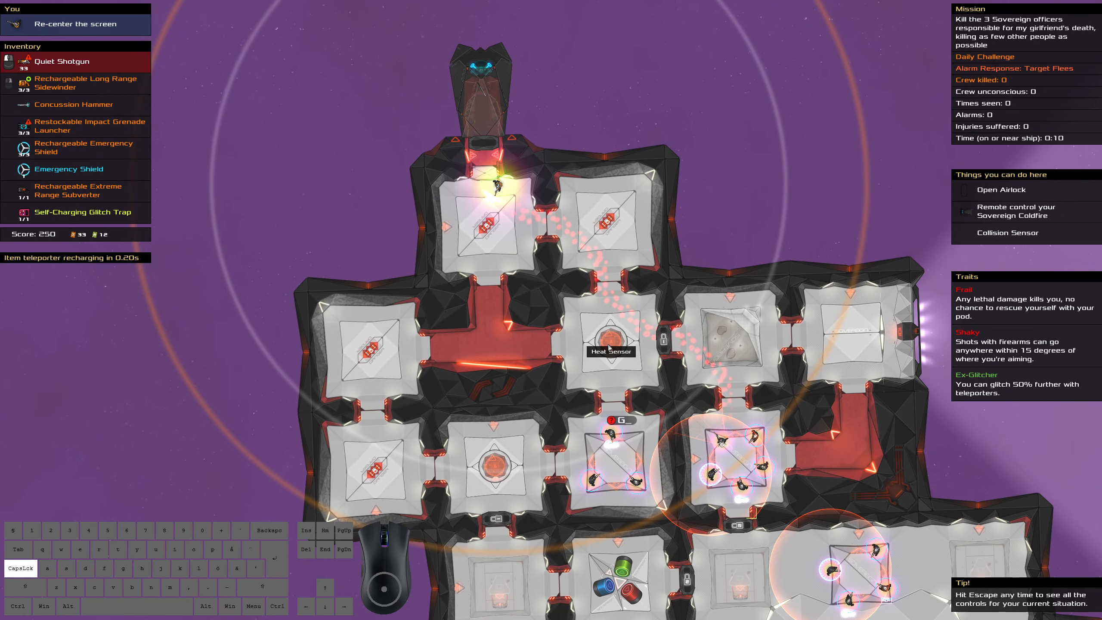
mouse_move(494, 464)
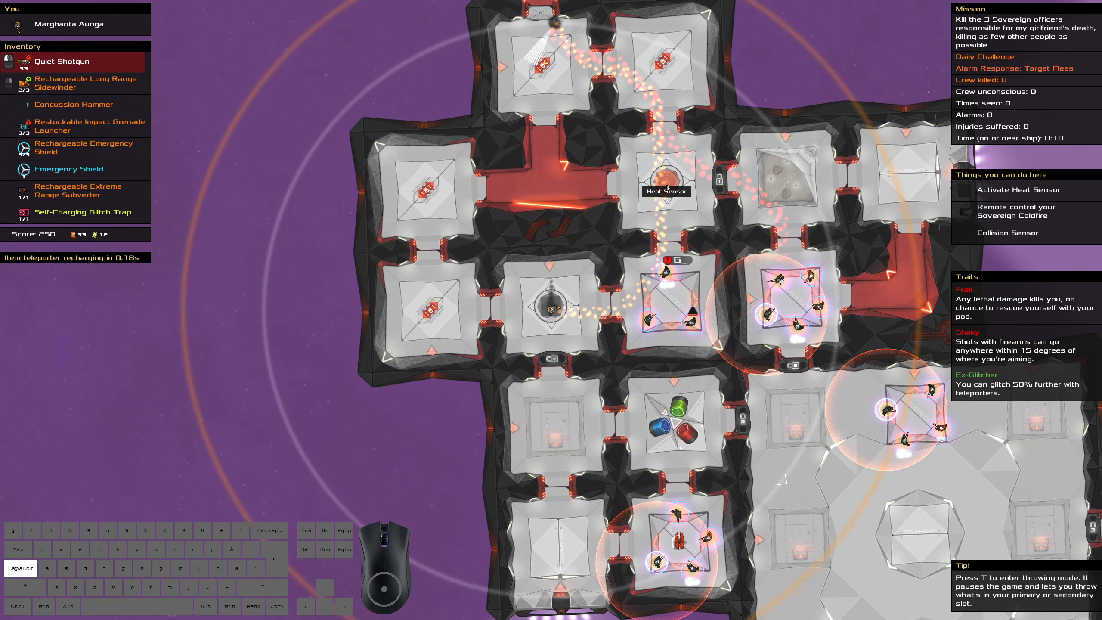
Move into the third ship's airlock holding the Quiet Shotgun.
left_click(1017, 189)
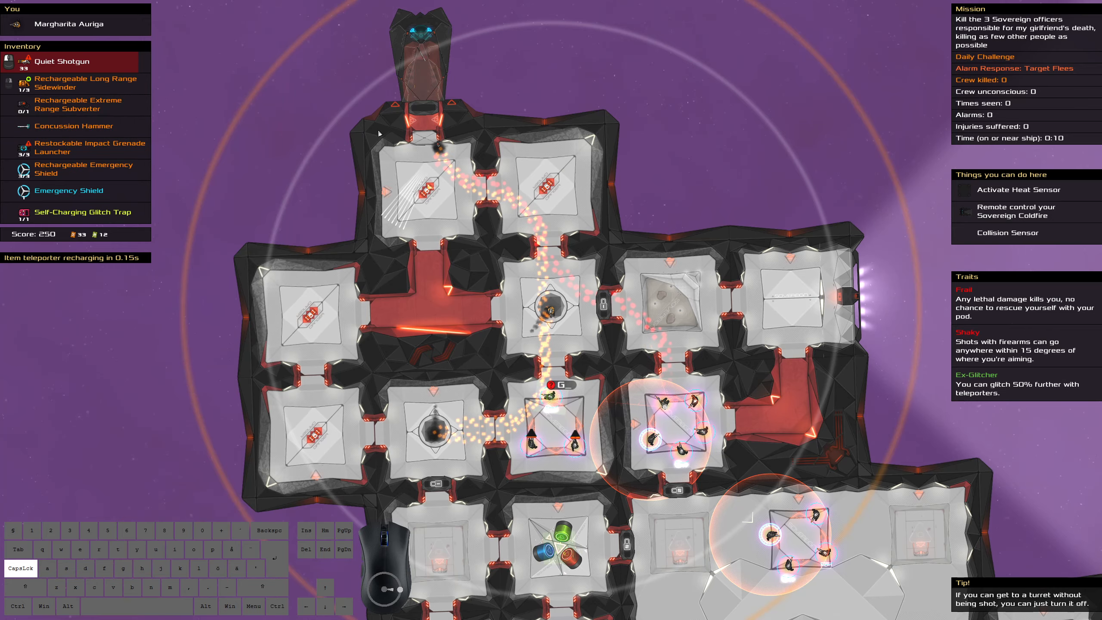
mouse_move(423, 122)
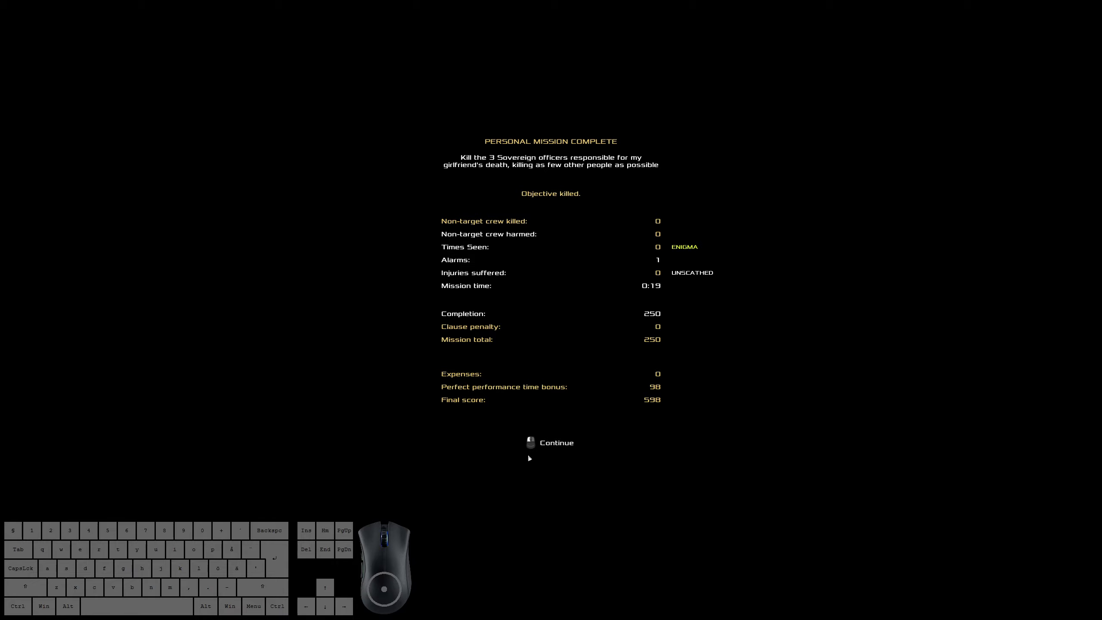
Review today's top scores and the 14 Oct daily leaderboard, then return to the station.
left_click(555, 442)
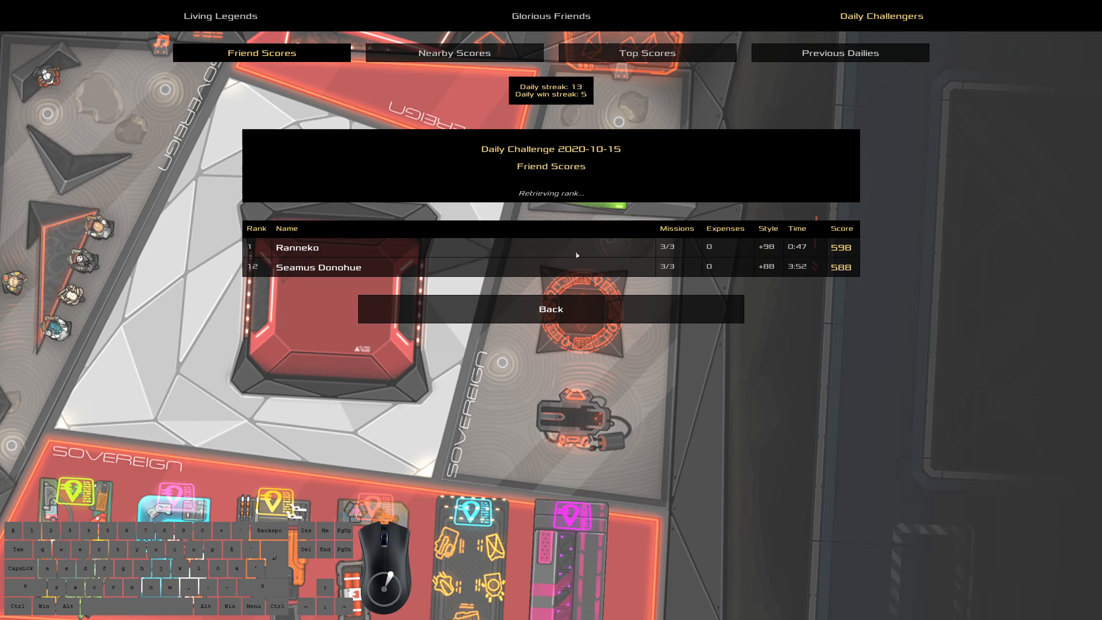
left_click(646, 52)
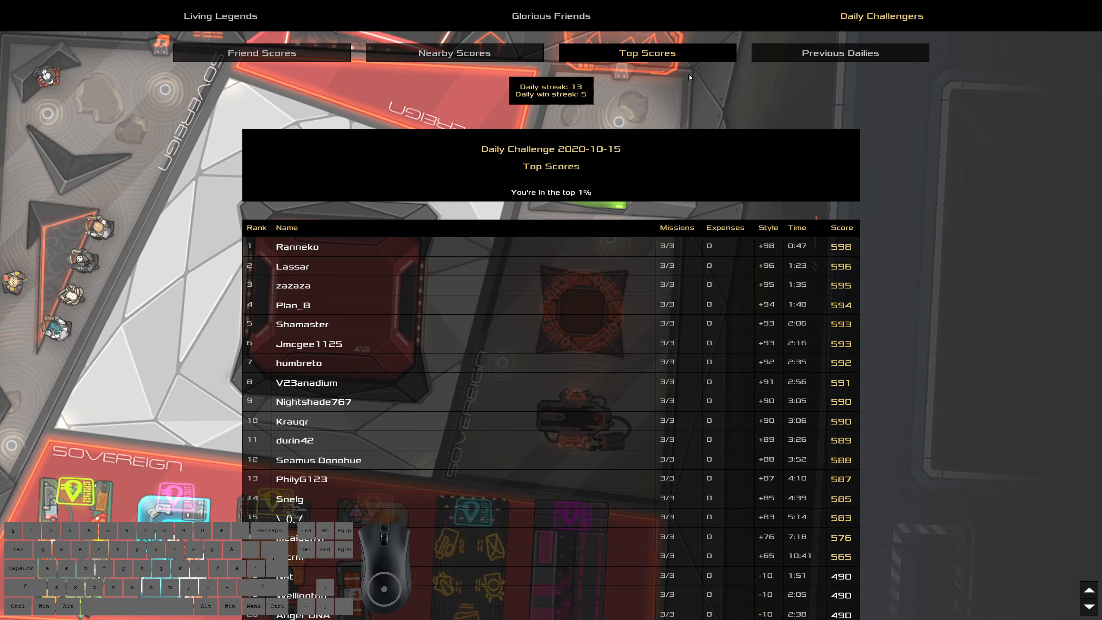
left_click(839, 53)
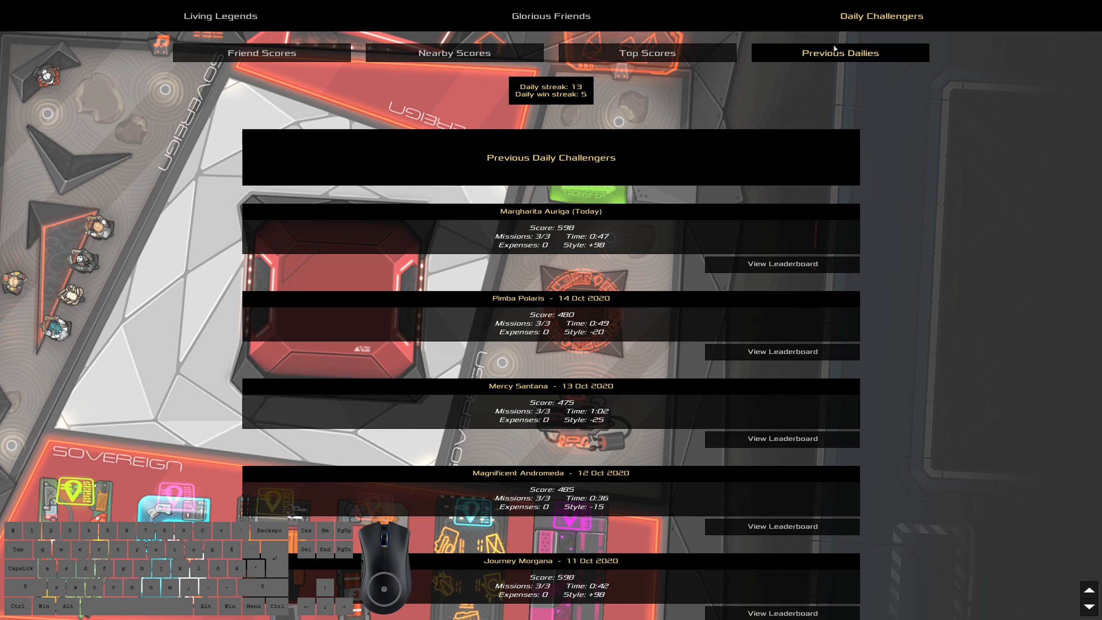
mouse_move(787, 326)
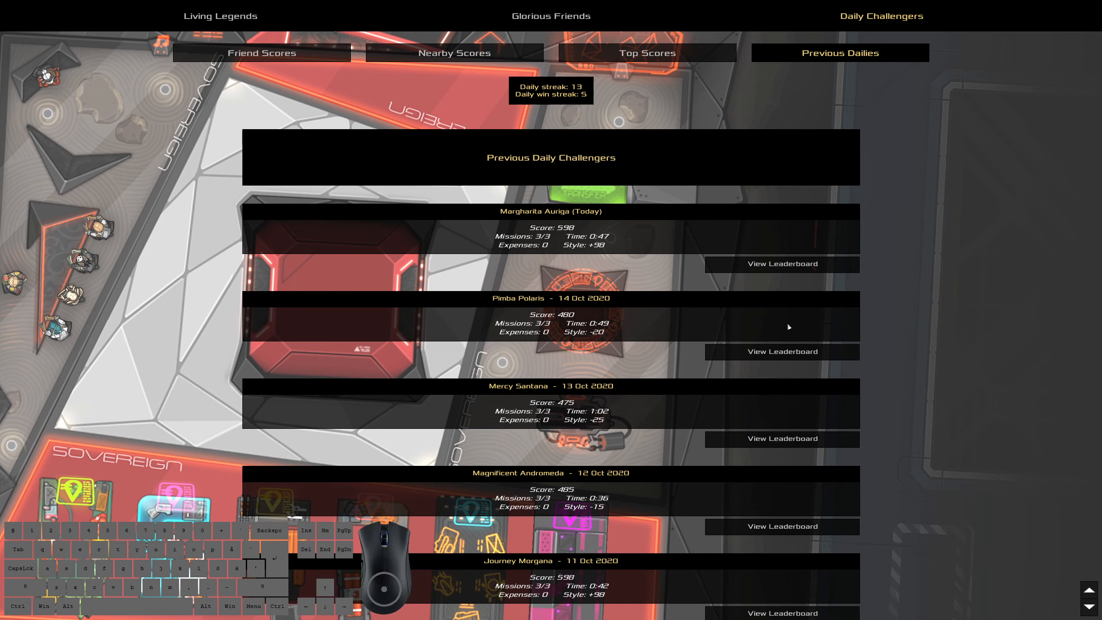
left_click(781, 351)
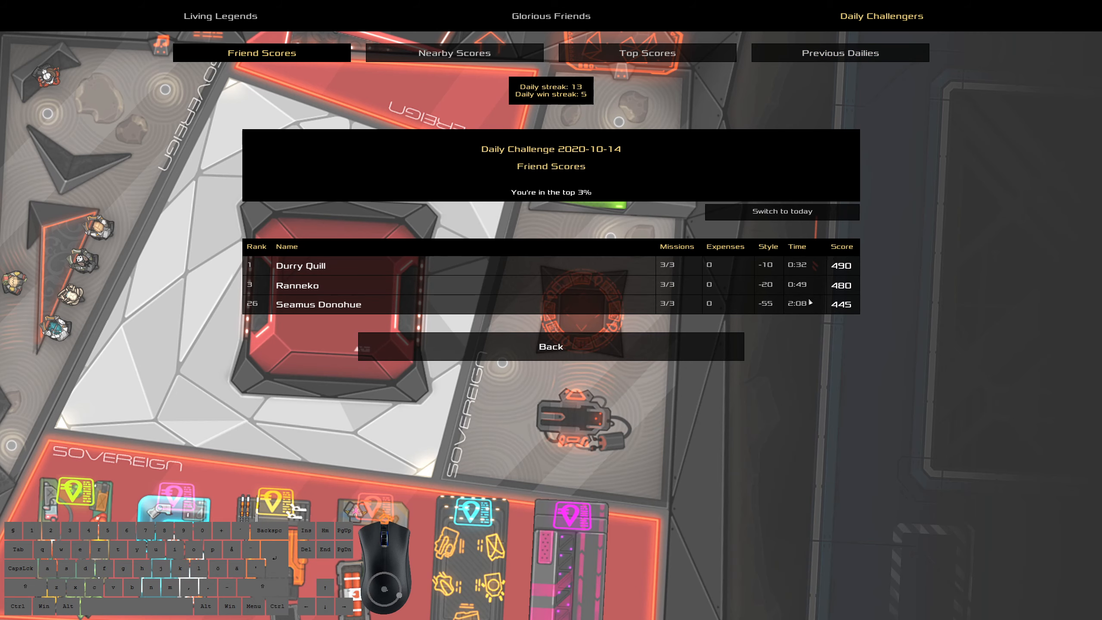
mouse_move(721, 294)
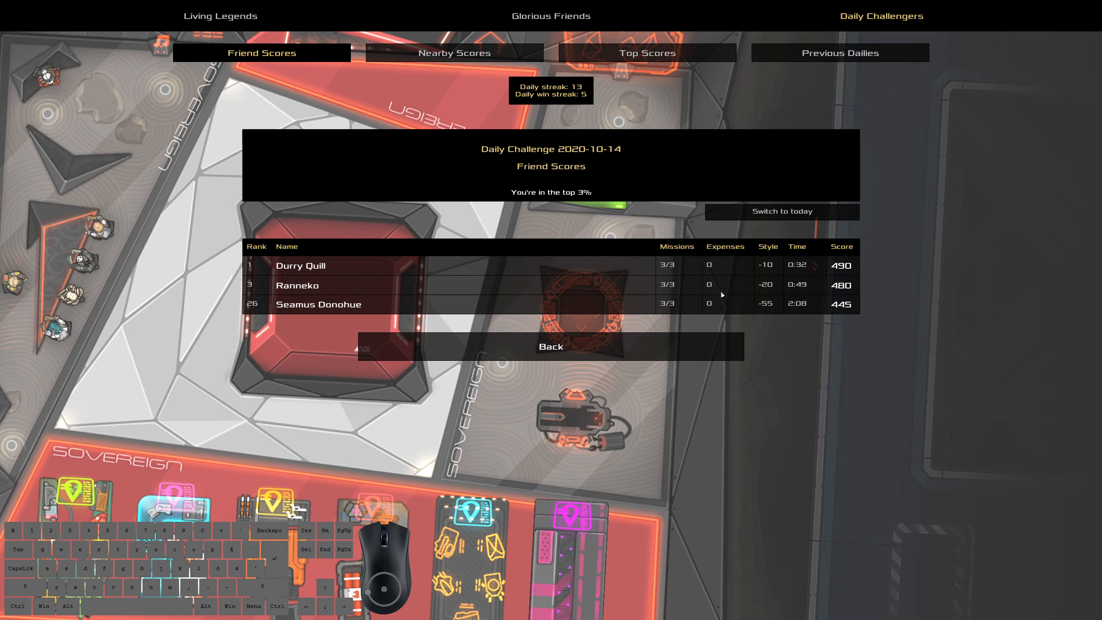
mouse_move(637, 368)
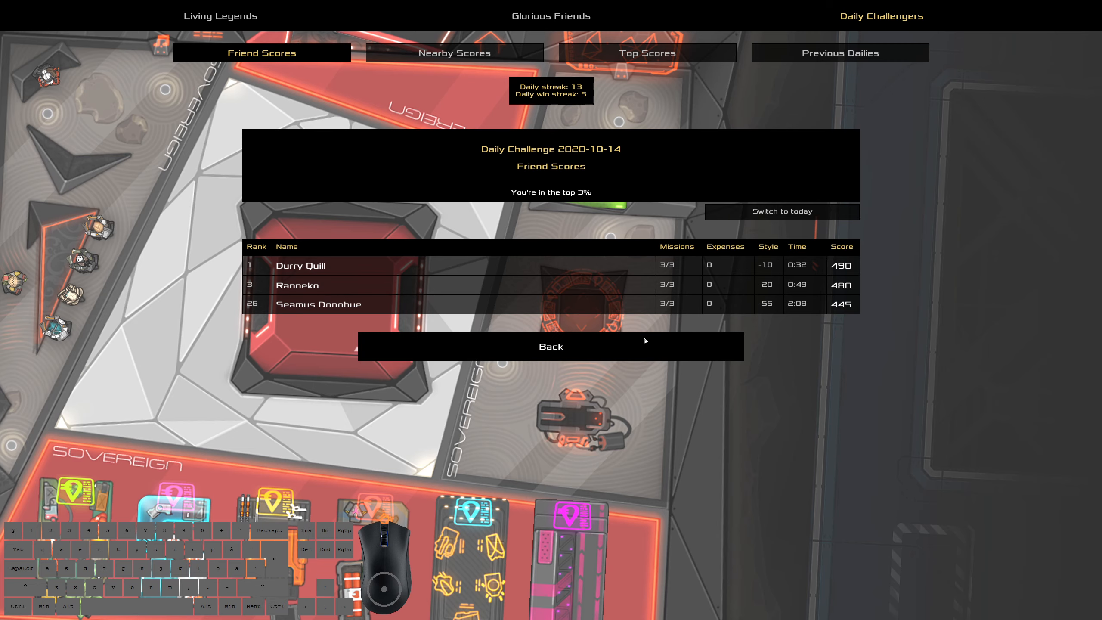
left_click(549, 346)
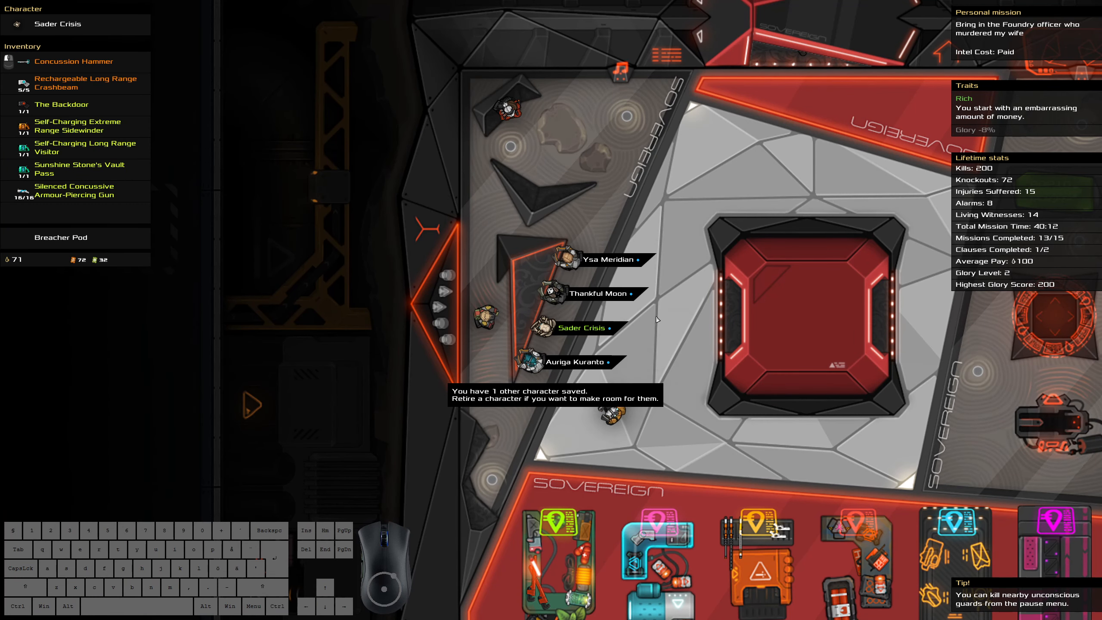